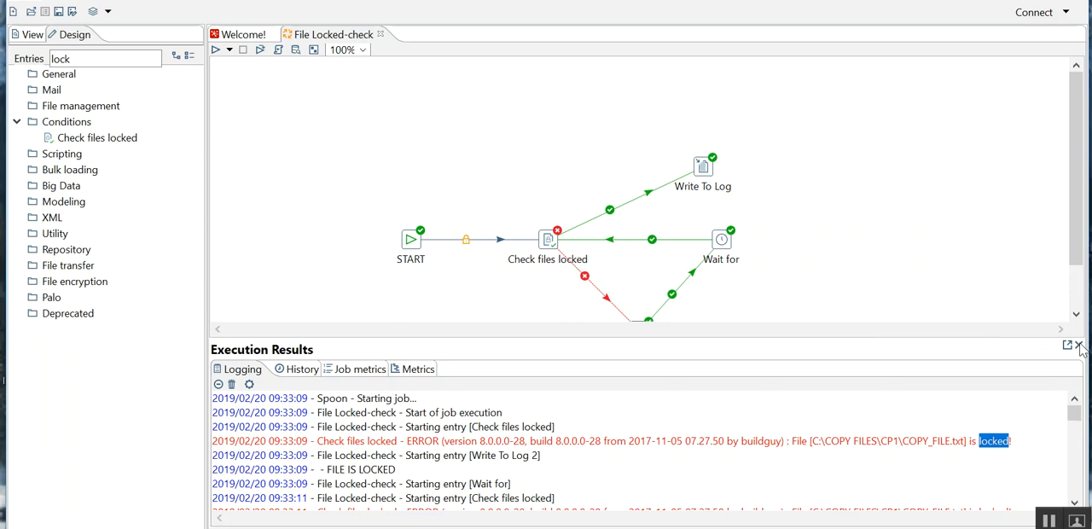
# Close the earlier run's Execution Results panel, leaving the File Locked-check job diagram
pyautogui.click(1080, 346)
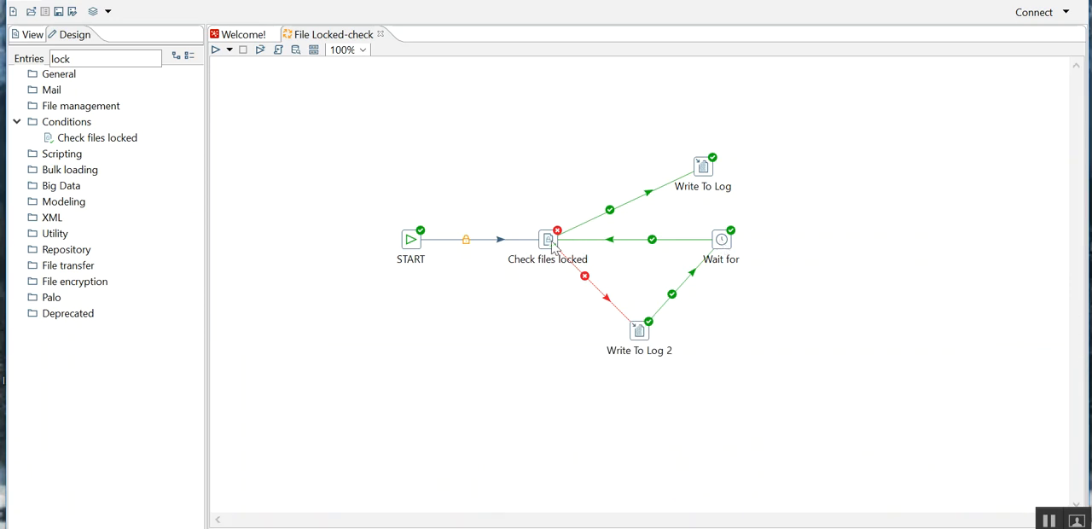
pyautogui.moveTo(547, 240)
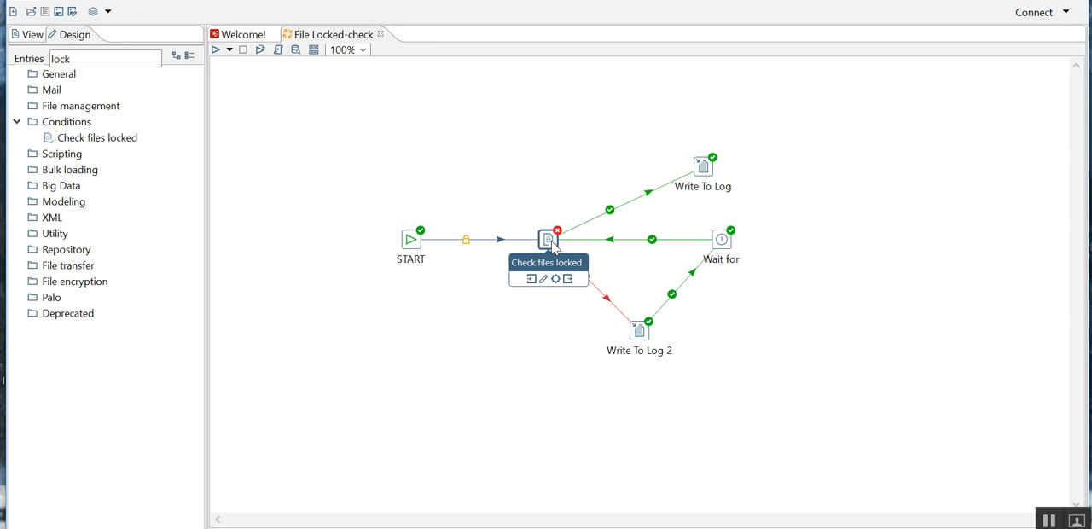
pyautogui.doubleClick(721, 239)
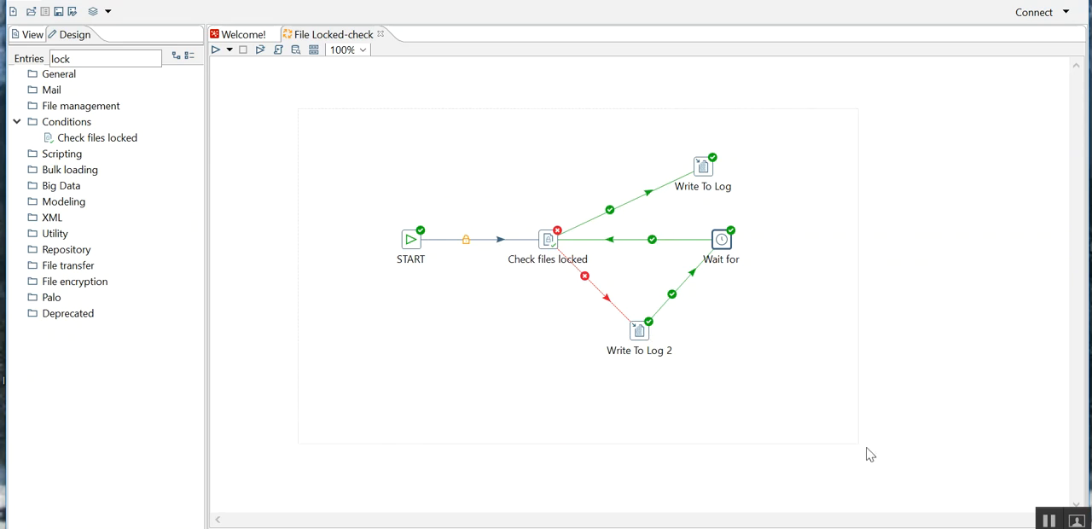
pyautogui.moveTo(425, 239)
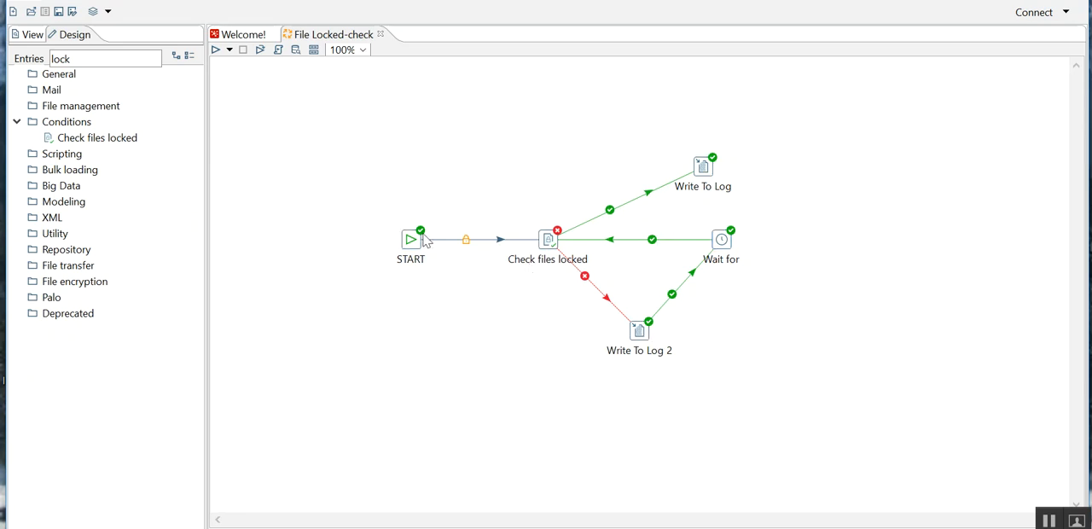
pyautogui.moveTo(720, 250)
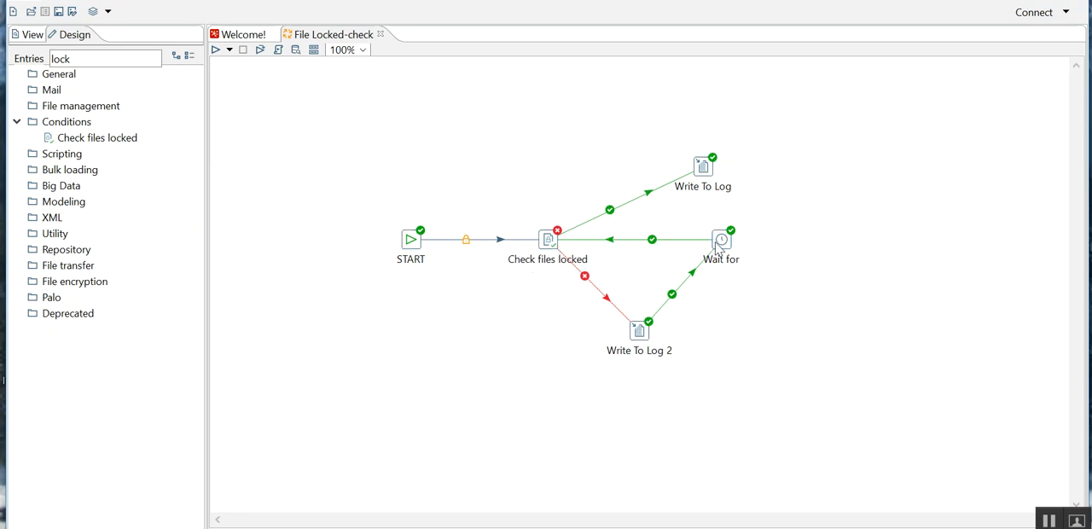
pyautogui.moveTo(676, 243)
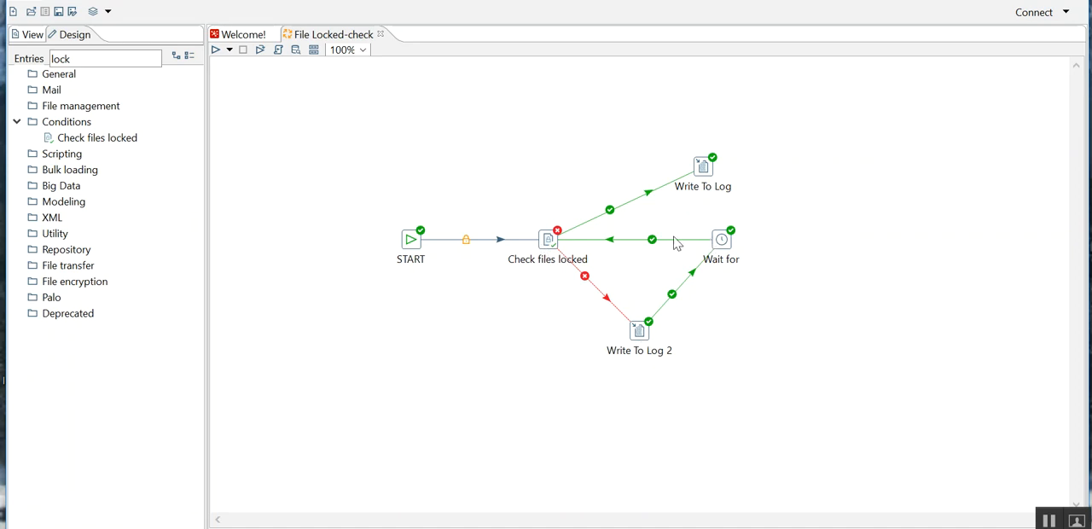
pyautogui.moveTo(549, 240)
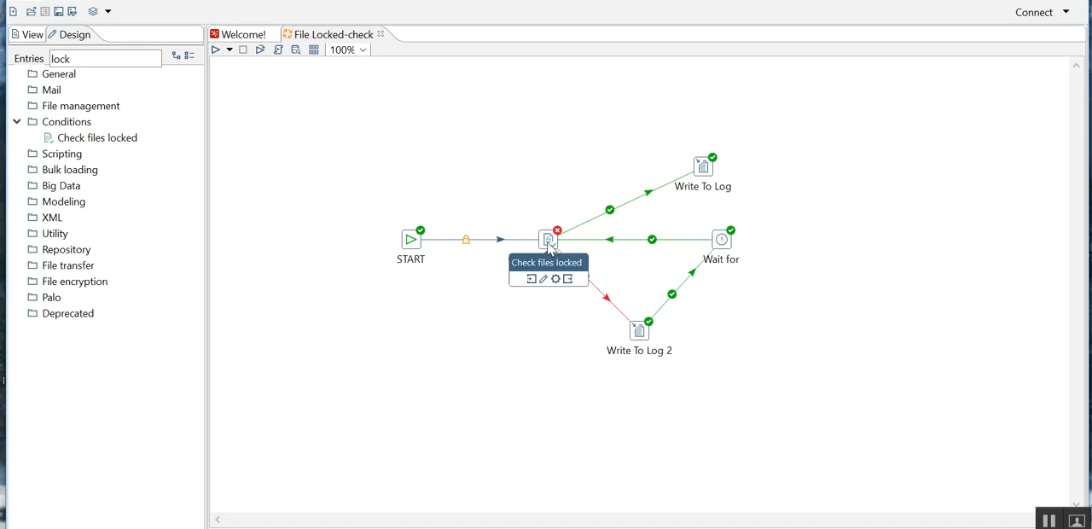
pyautogui.doubleClick(547, 239)
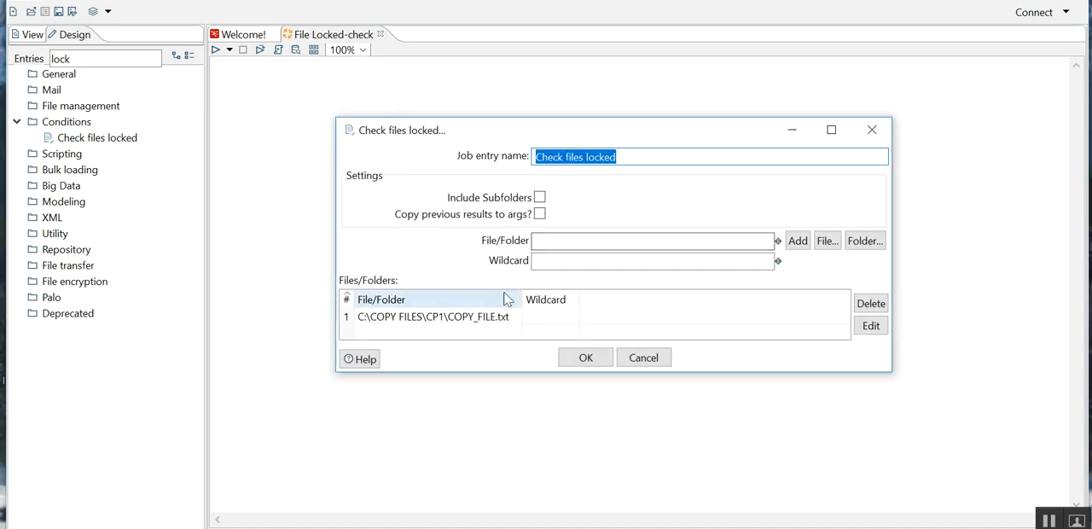
pyautogui.doubleClick(432, 316)
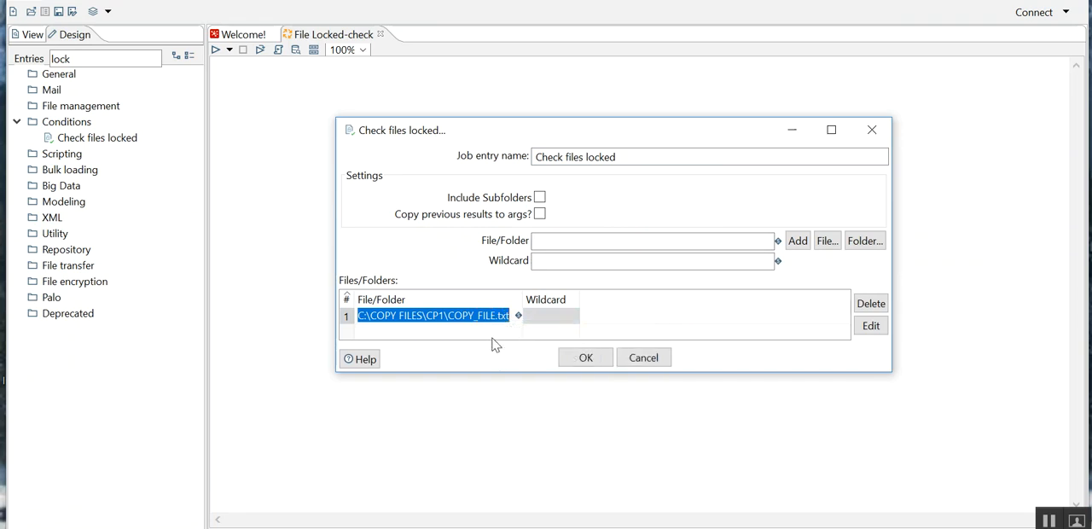
pyautogui.moveTo(544, 369)
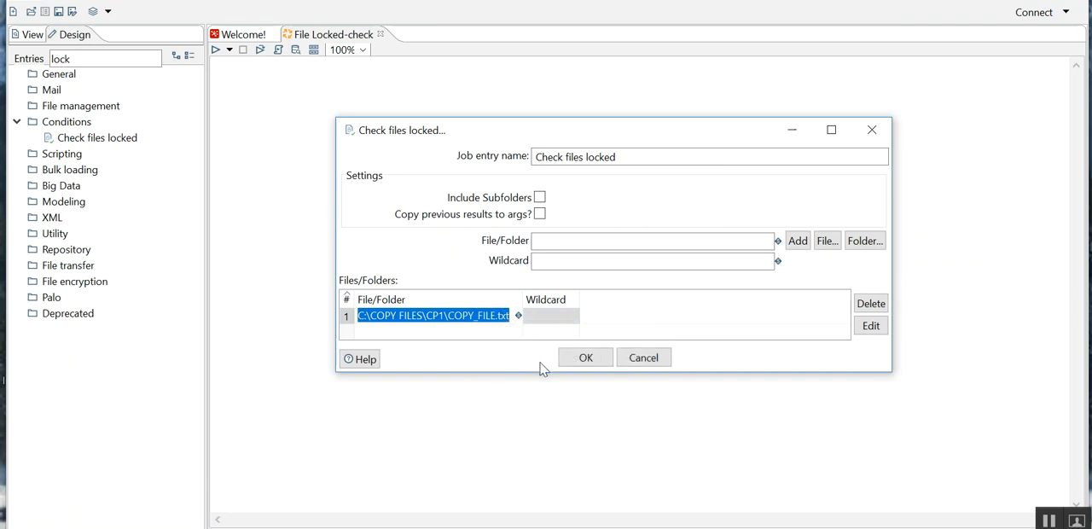
pyautogui.click(586, 358)
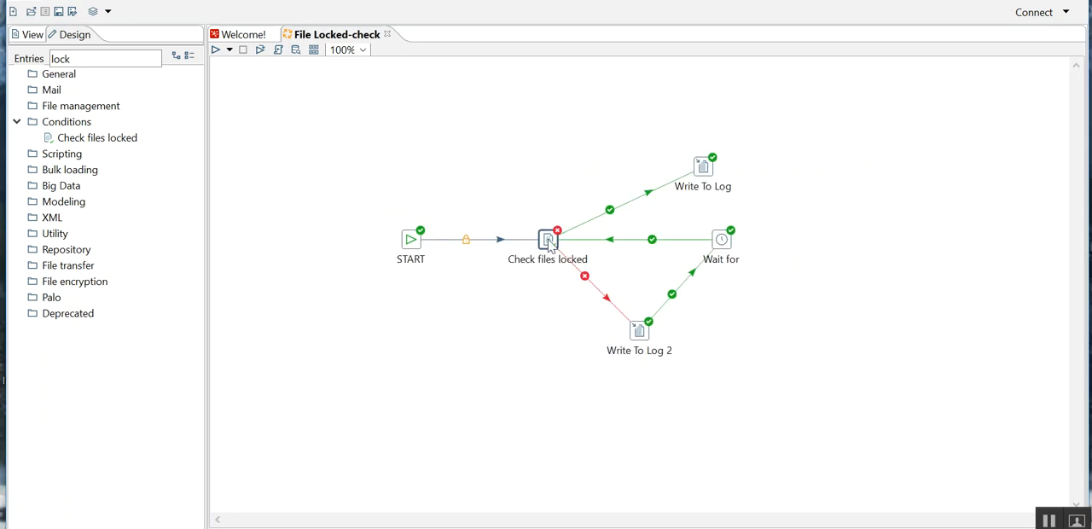
pyautogui.doubleClick(547, 241)
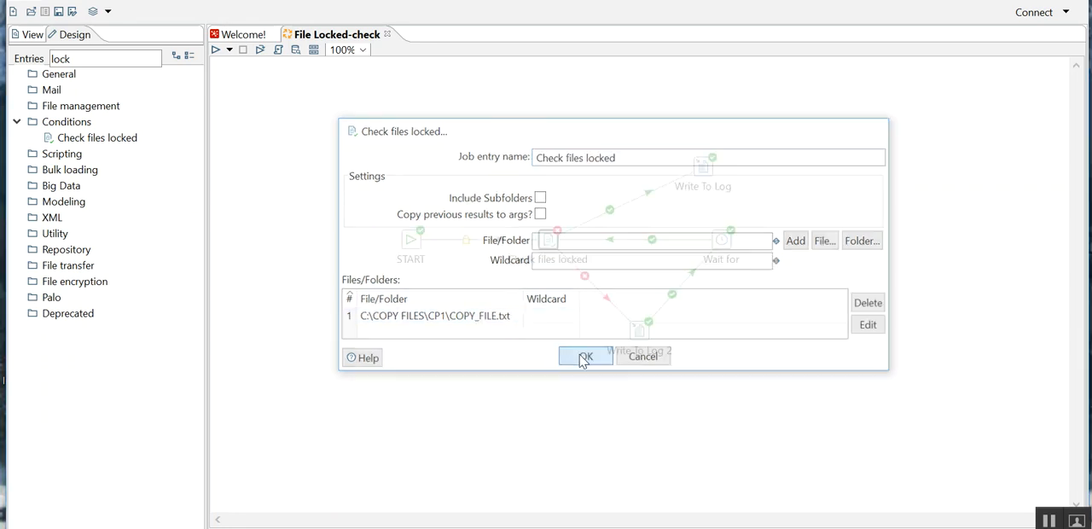
pyautogui.click(584, 357)
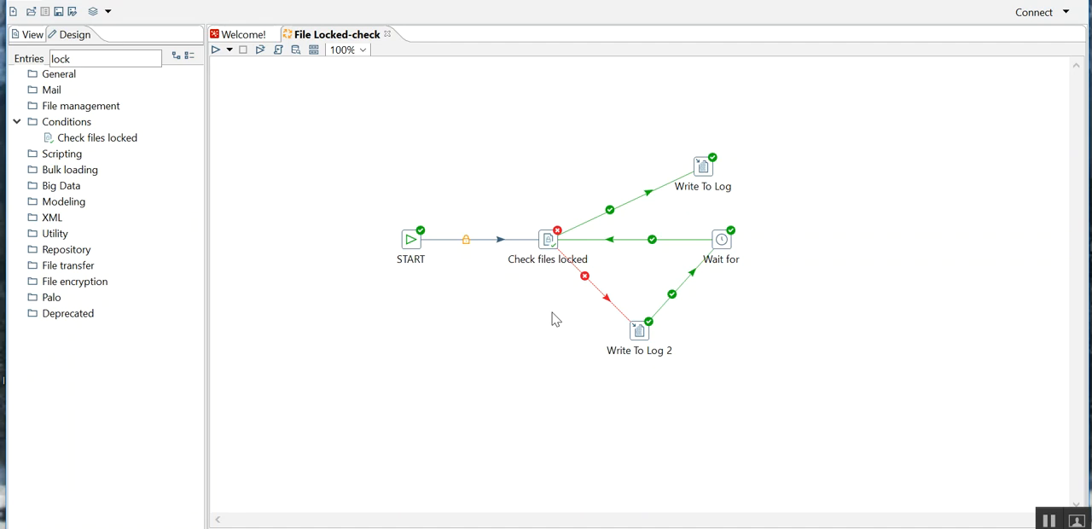
pyautogui.moveTo(574, 286)
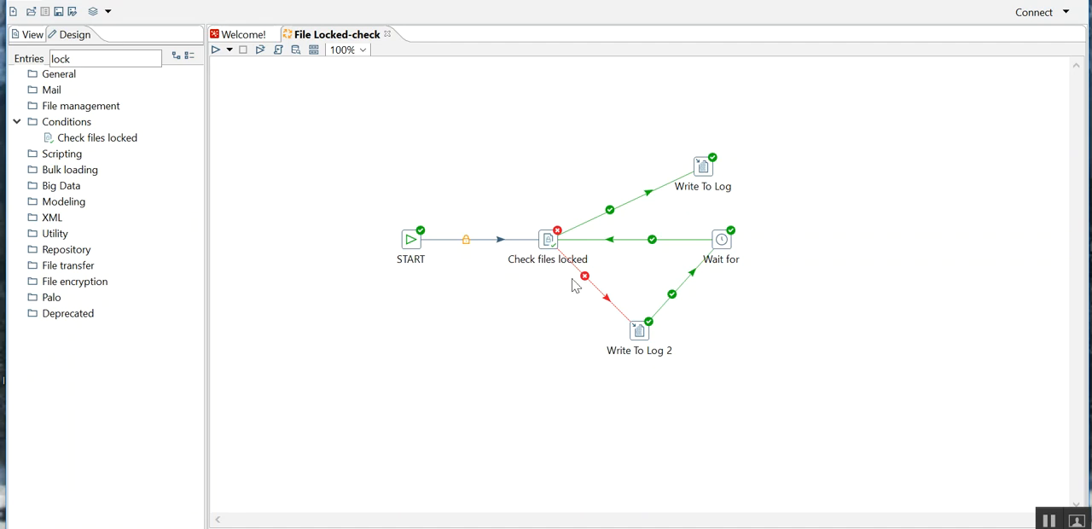
pyautogui.doubleClick(702, 165)
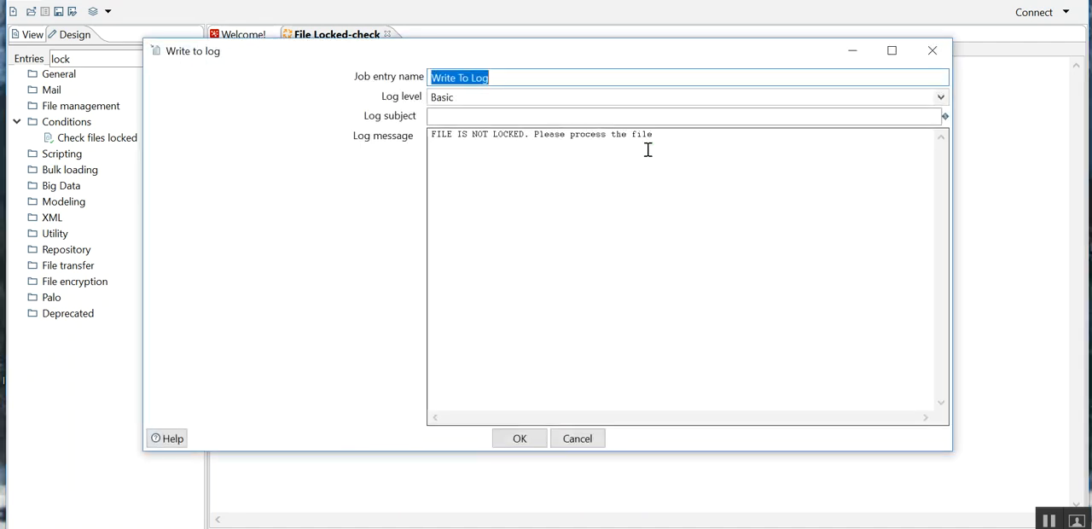
pyautogui.doubleClick(641, 134)
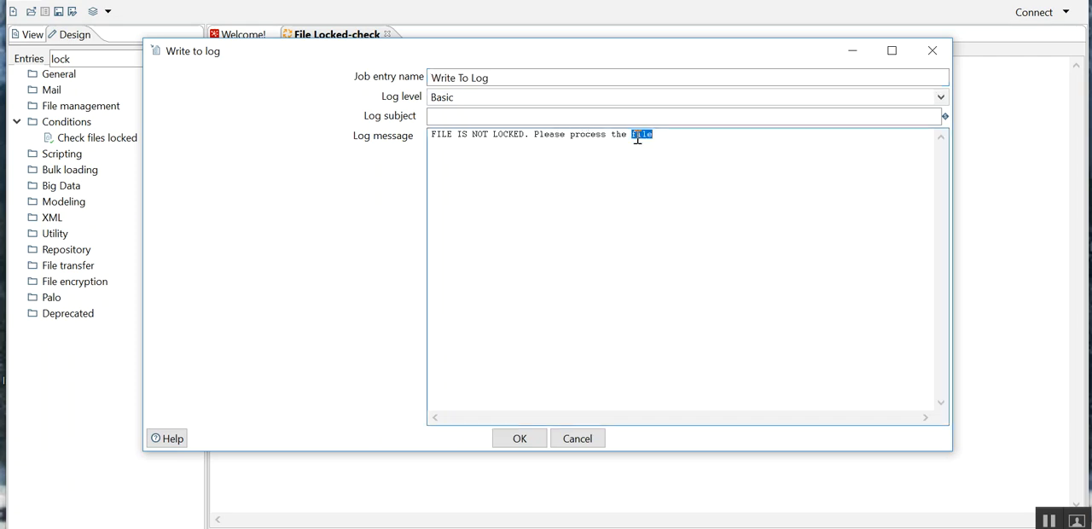
pyautogui.click(519, 438)
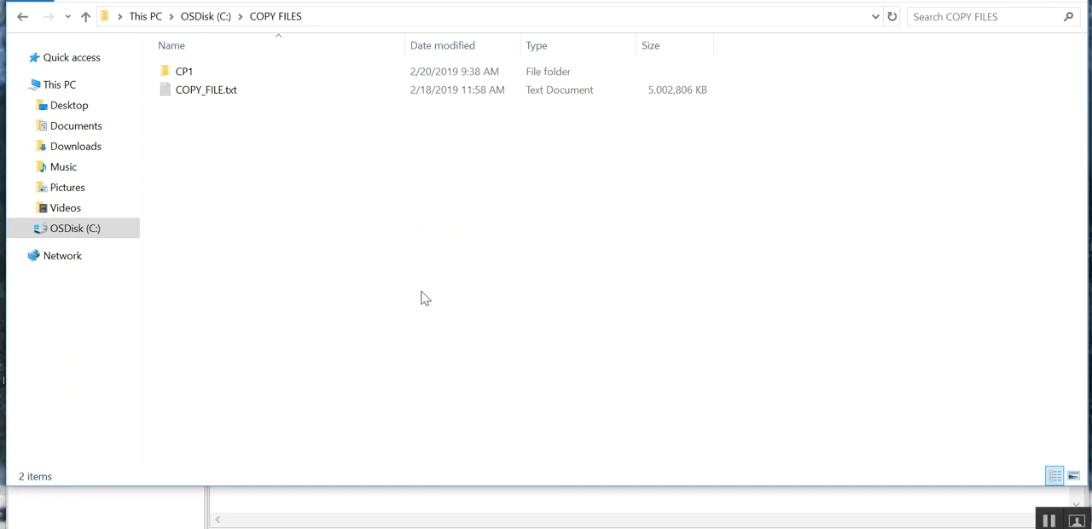
# Check COPY_FILE.txt's size in COPY FILES, then open the CP1 folder
pyautogui.click(206, 90)
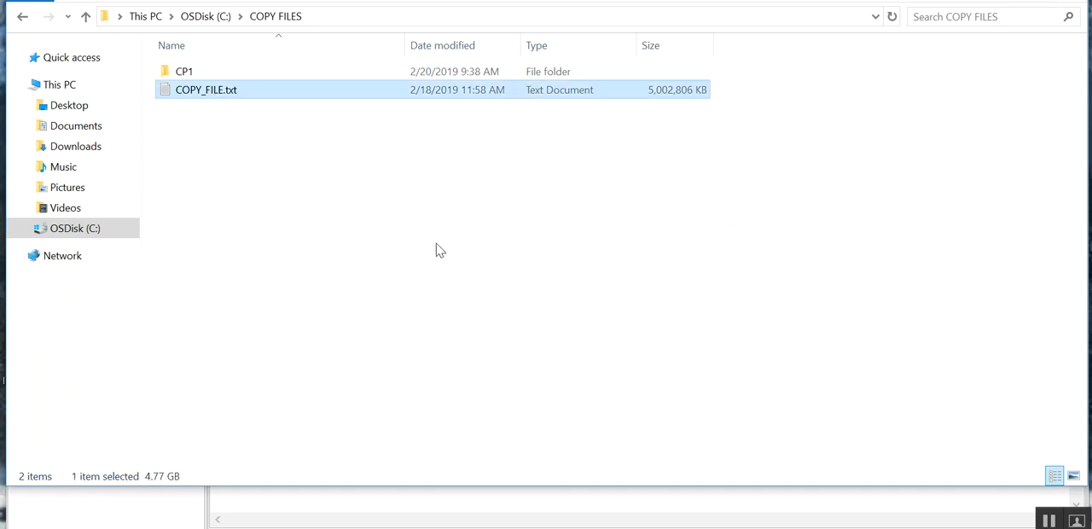
pyautogui.click(185, 70)
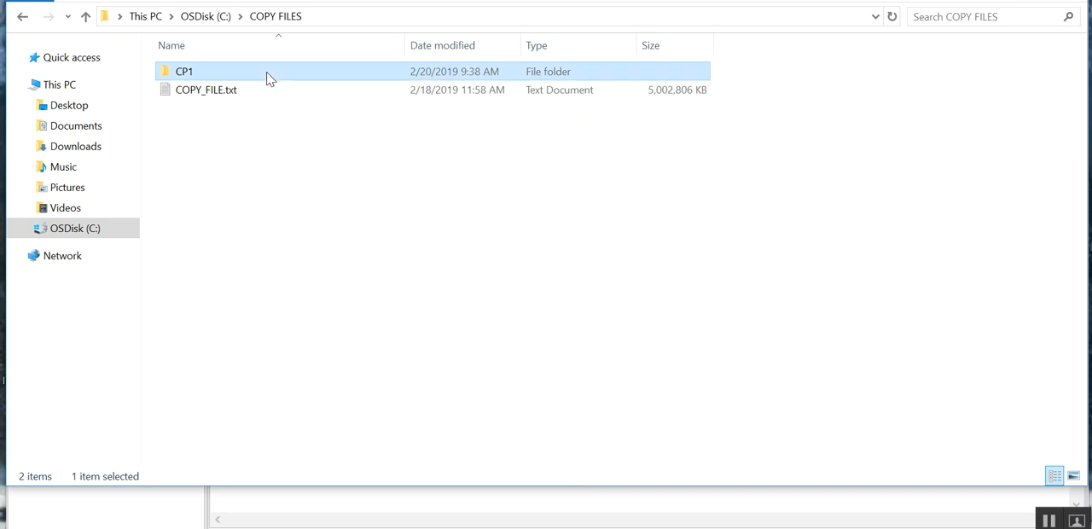
pyautogui.doubleClick(184, 71)
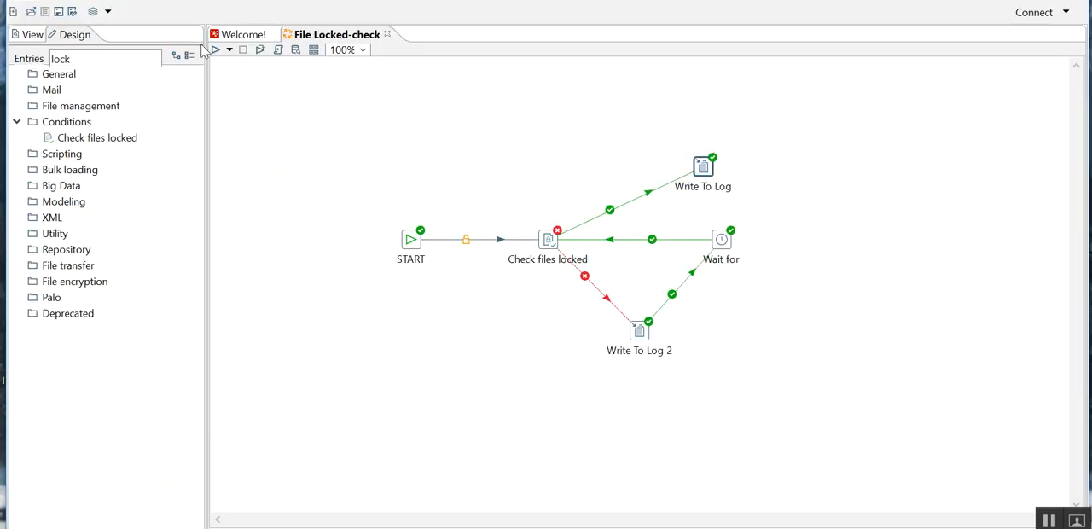
# Run File Locked-check with the local configuration, saving the job first
pyautogui.click(216, 50)
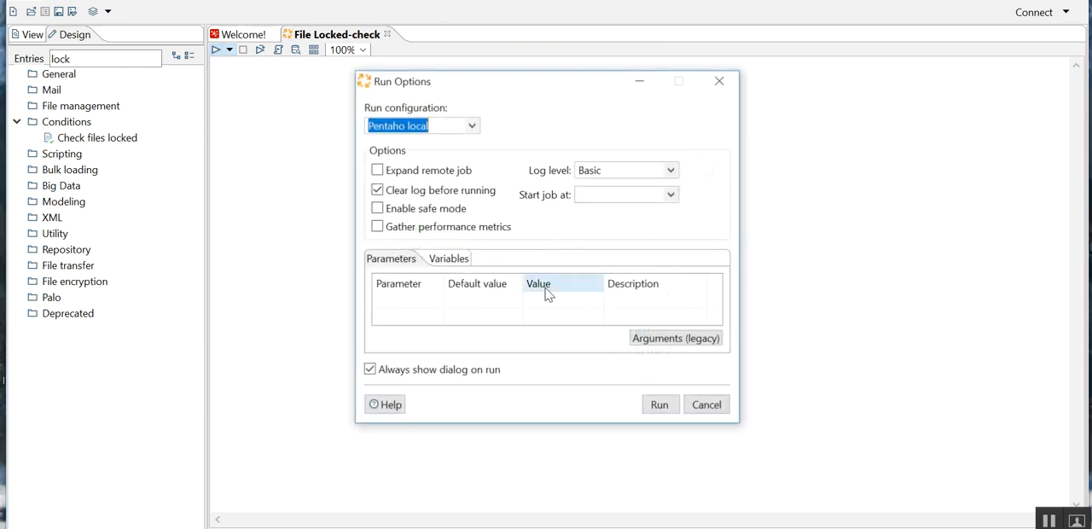
pyautogui.click(659, 404)
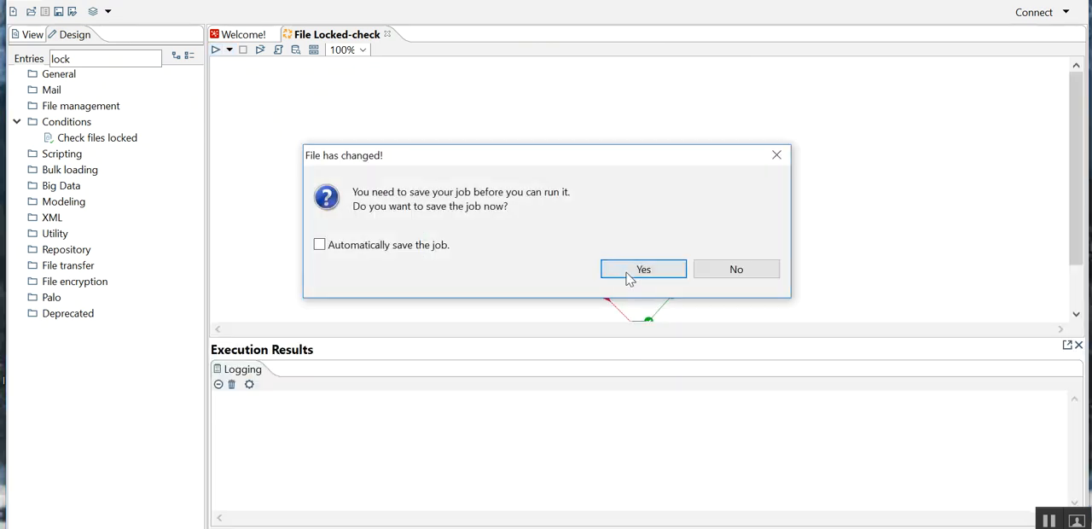
pyautogui.click(643, 269)
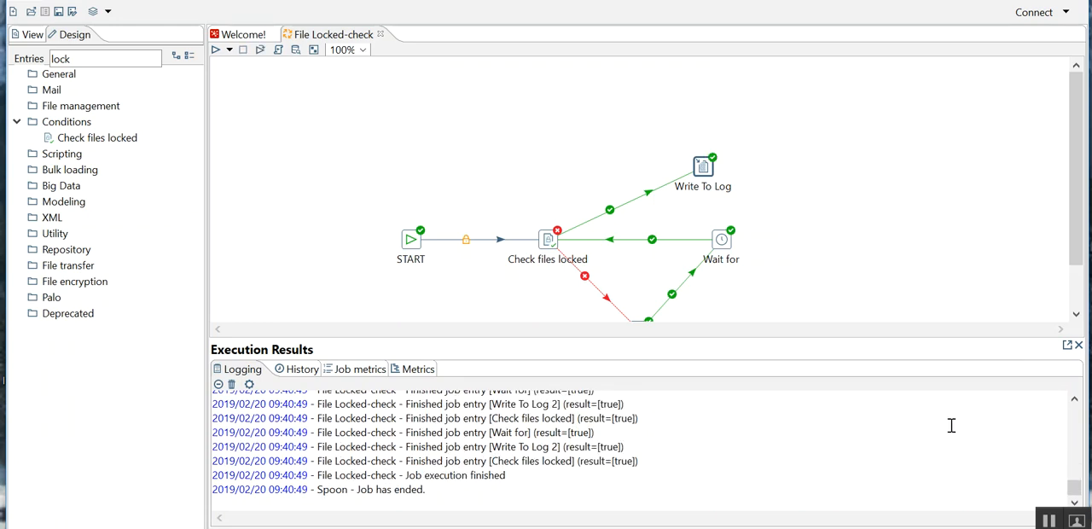
pyautogui.moveTo(1067, 348)
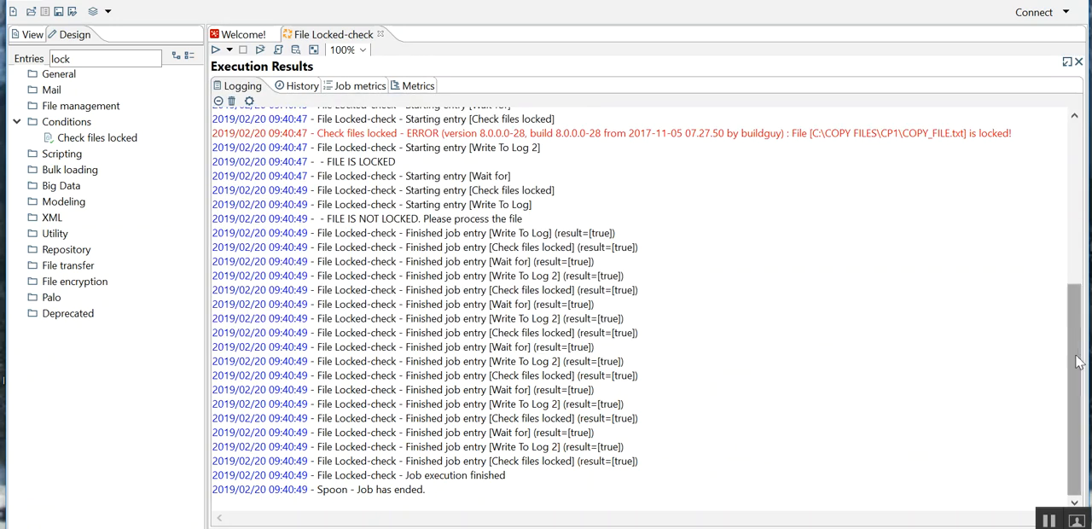
# Read the log through to 'Please process the file', then restore the job diagram above it
pyautogui.scroll(3)
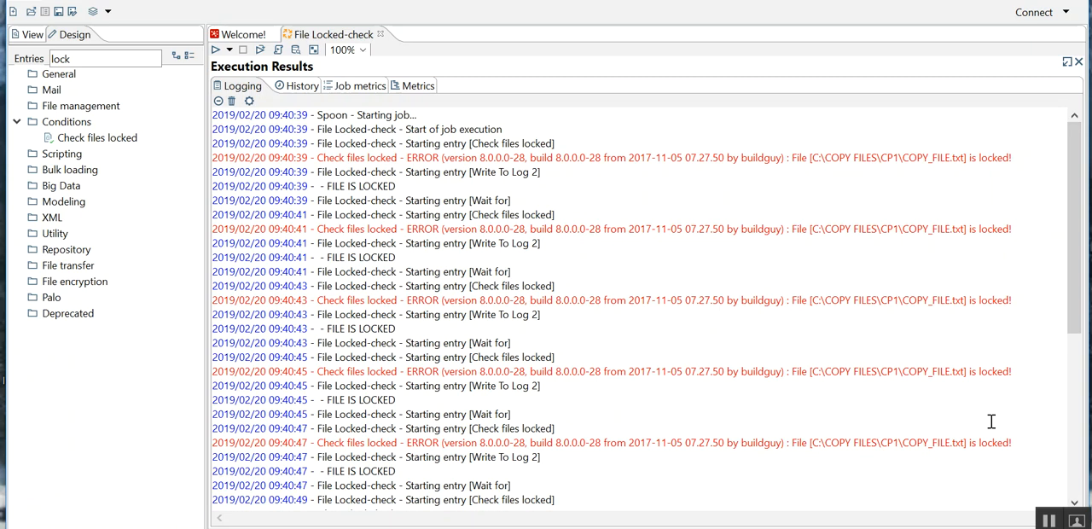
pyautogui.scroll(-3)
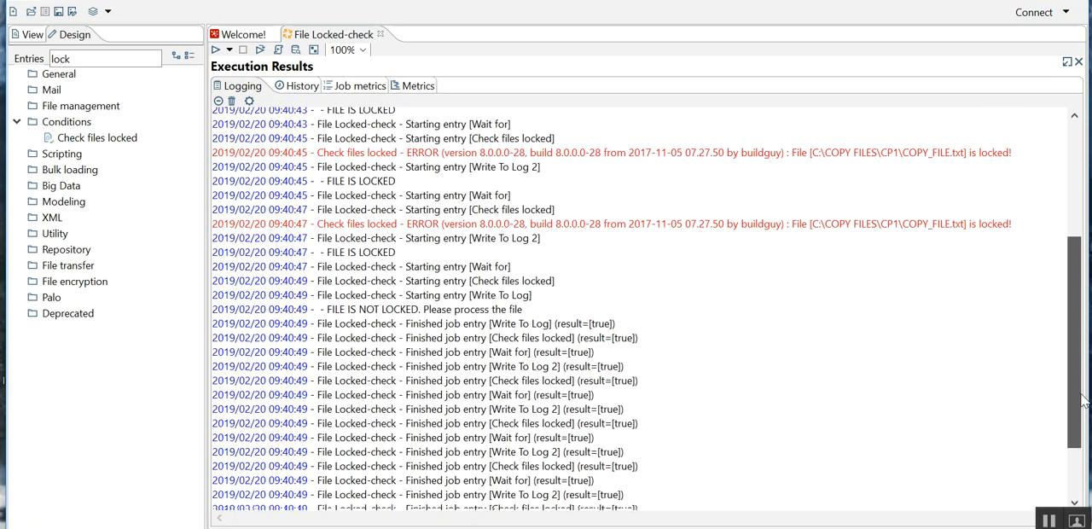
pyautogui.scroll(-3)
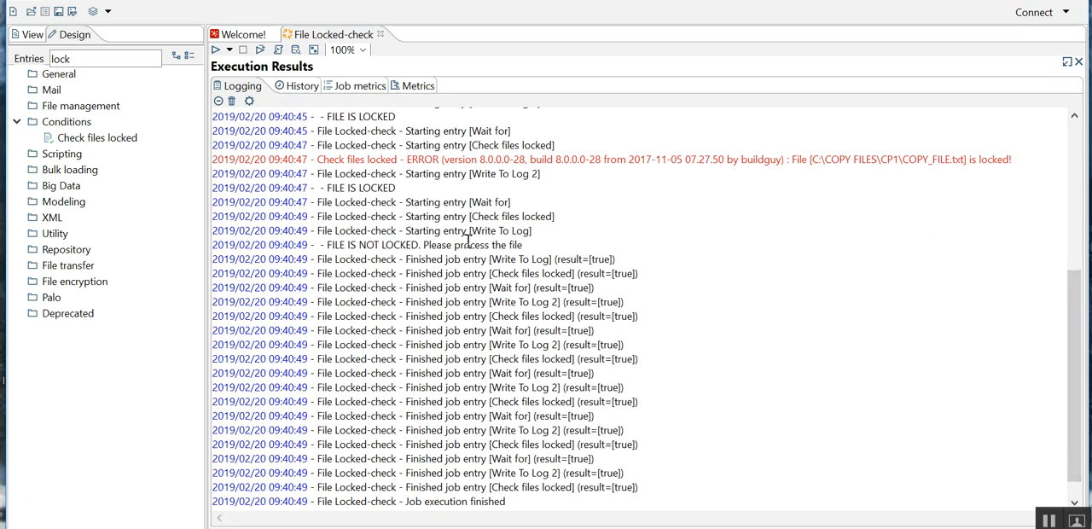
pyautogui.doubleClick(429, 245)
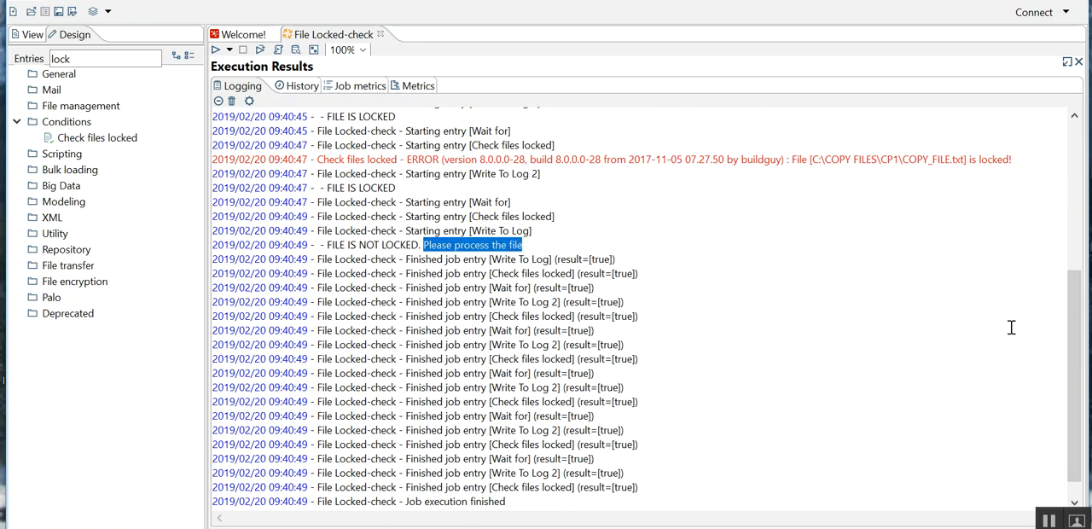
pyautogui.scroll(3)
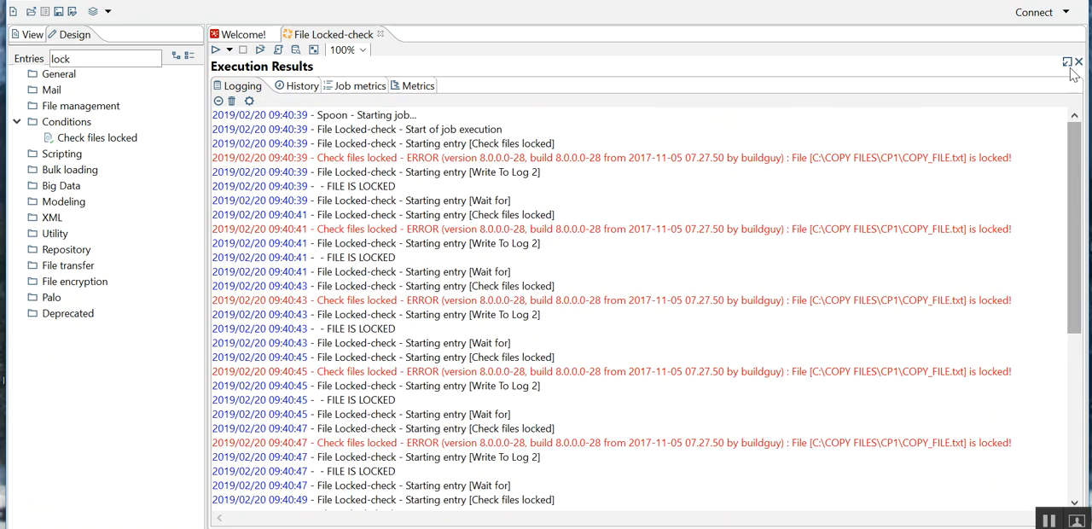
pyautogui.click(1067, 61)
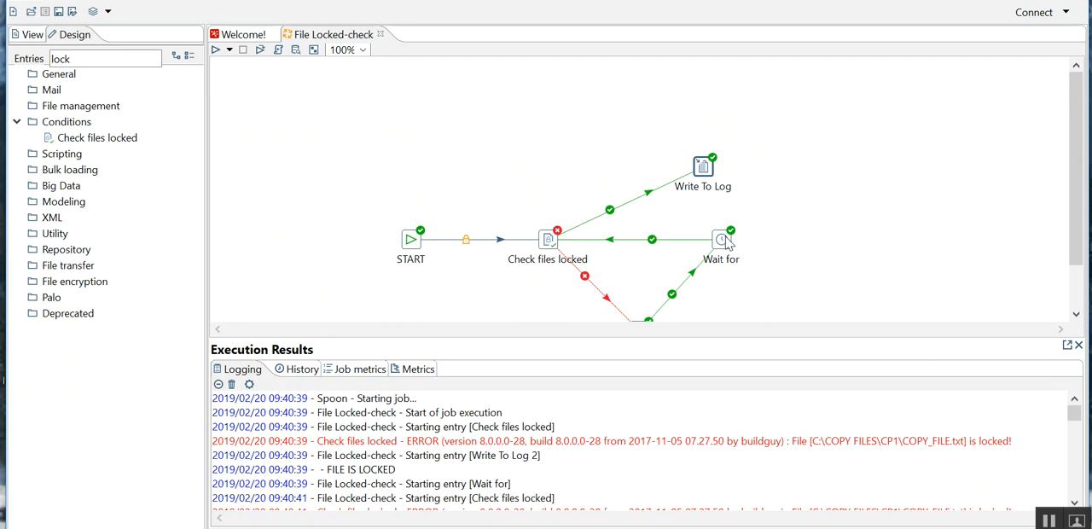
pyautogui.doubleClick(721, 239)
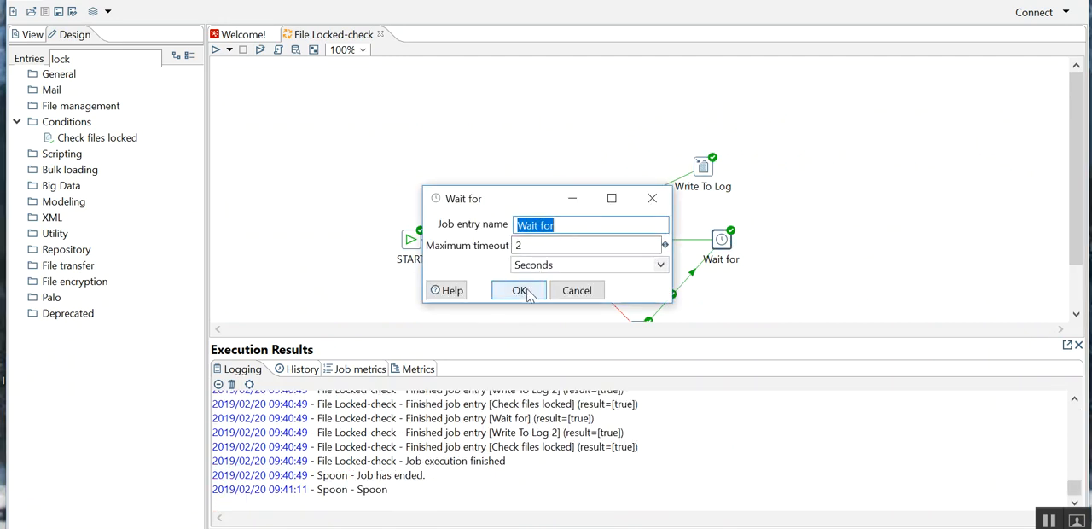
pyautogui.click(520, 290)
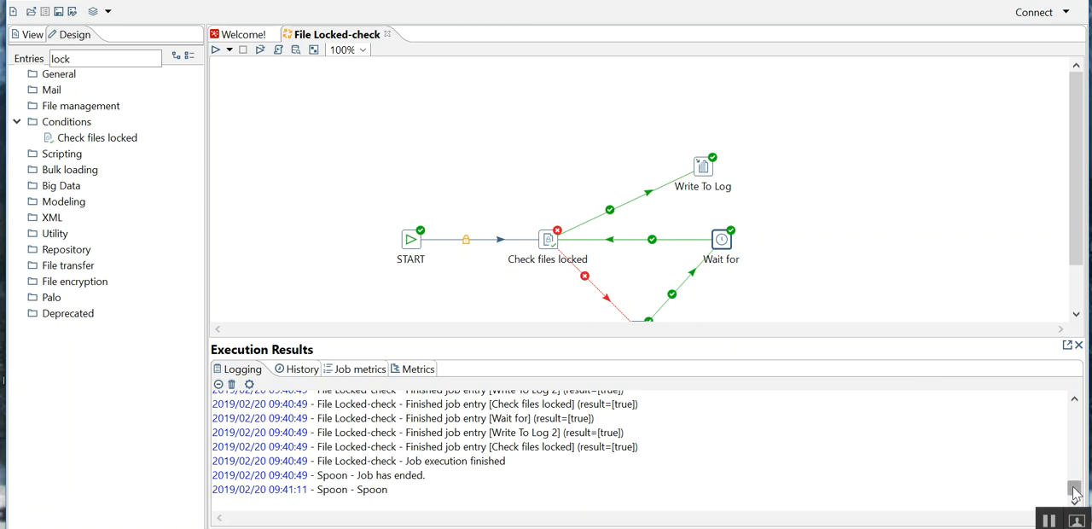
pyautogui.scroll(3)
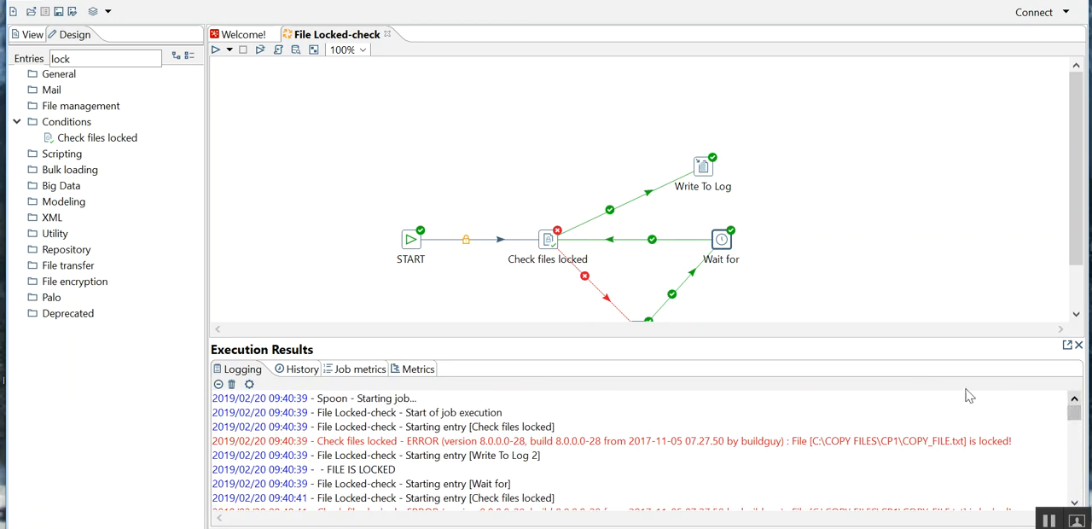
pyautogui.doubleClick(721, 239)
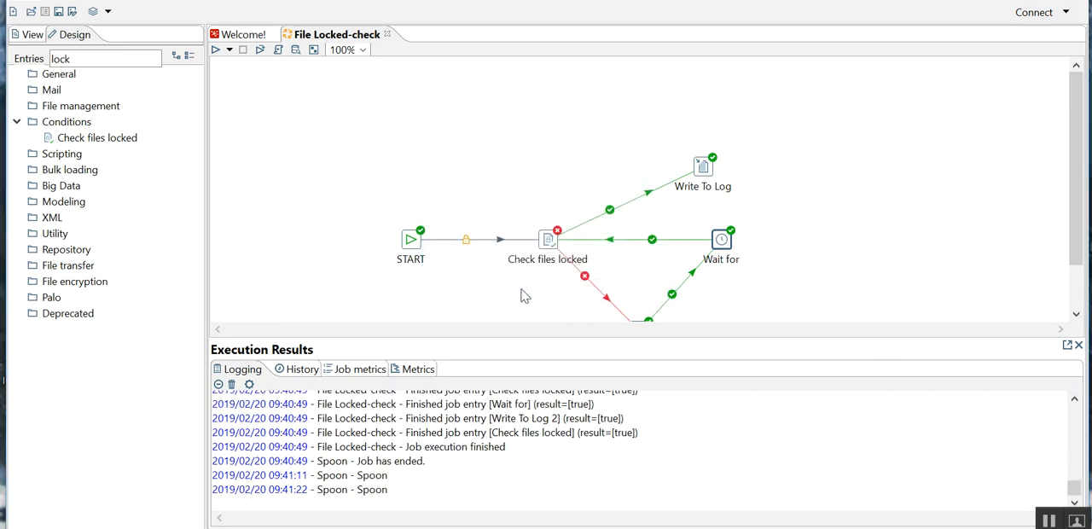
pyautogui.scroll(3)
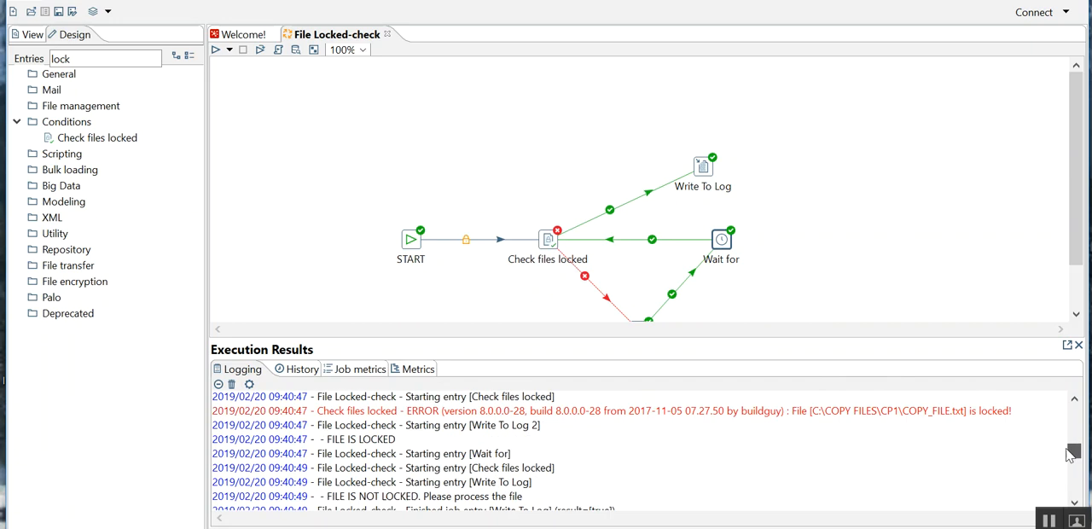
pyautogui.scroll(3)
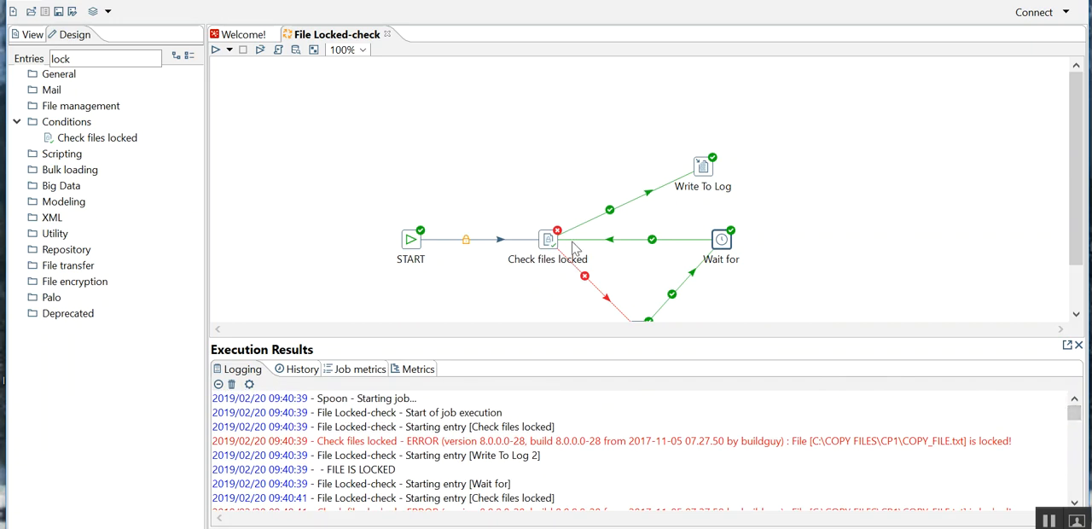
pyautogui.moveTo(559, 247)
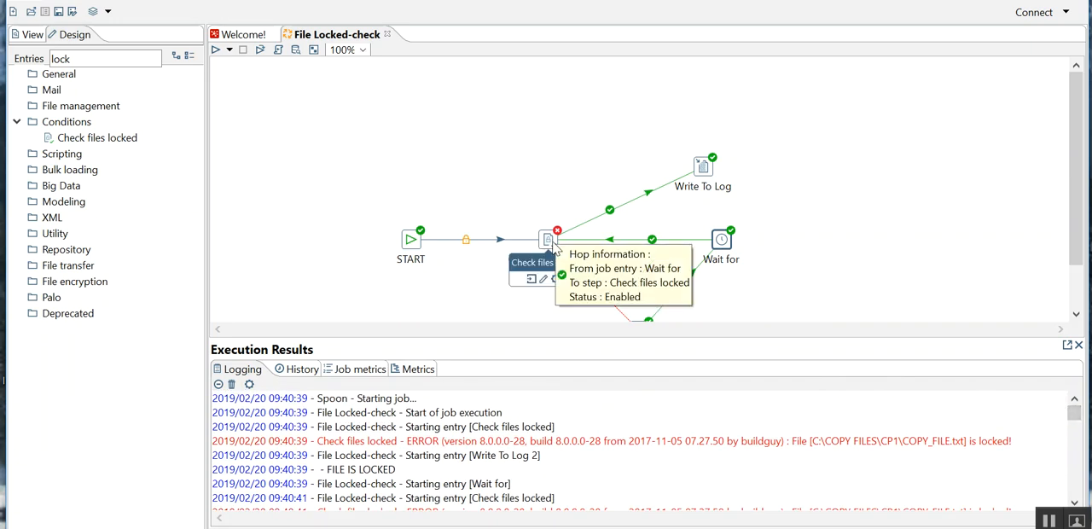
pyautogui.moveTo(547, 183)
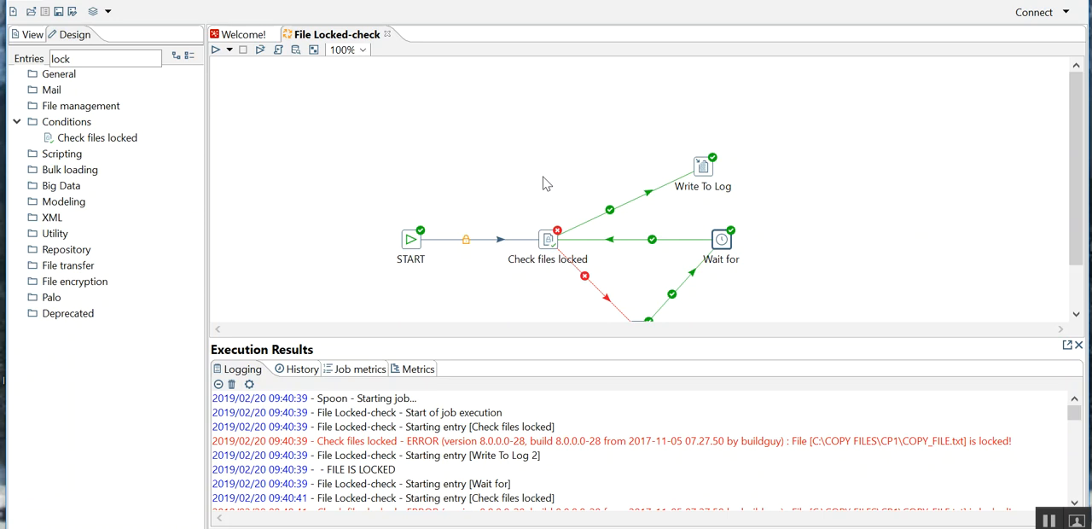
pyautogui.moveTo(502, 179)
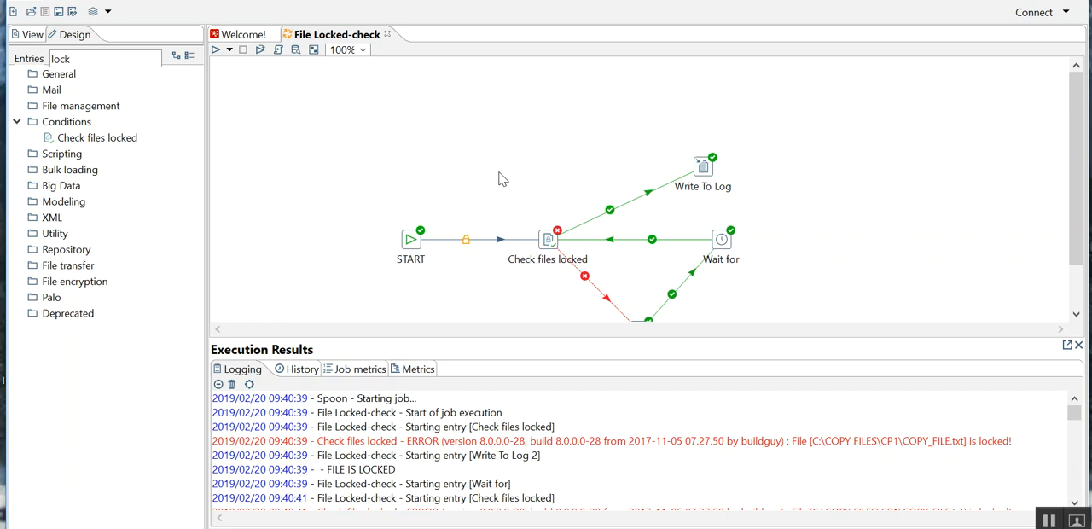
pyautogui.moveTo(587, 200)
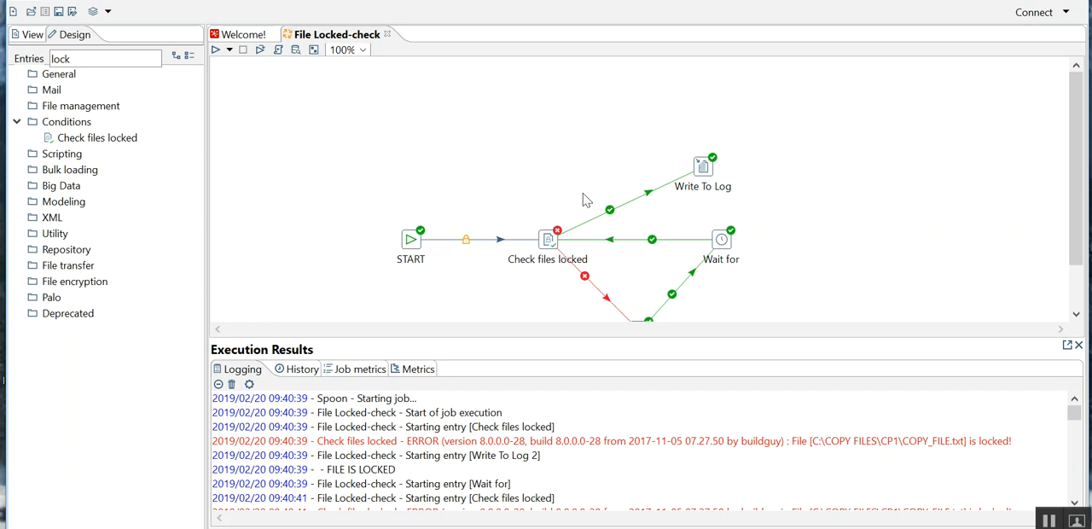
pyautogui.moveTo(674, 263)
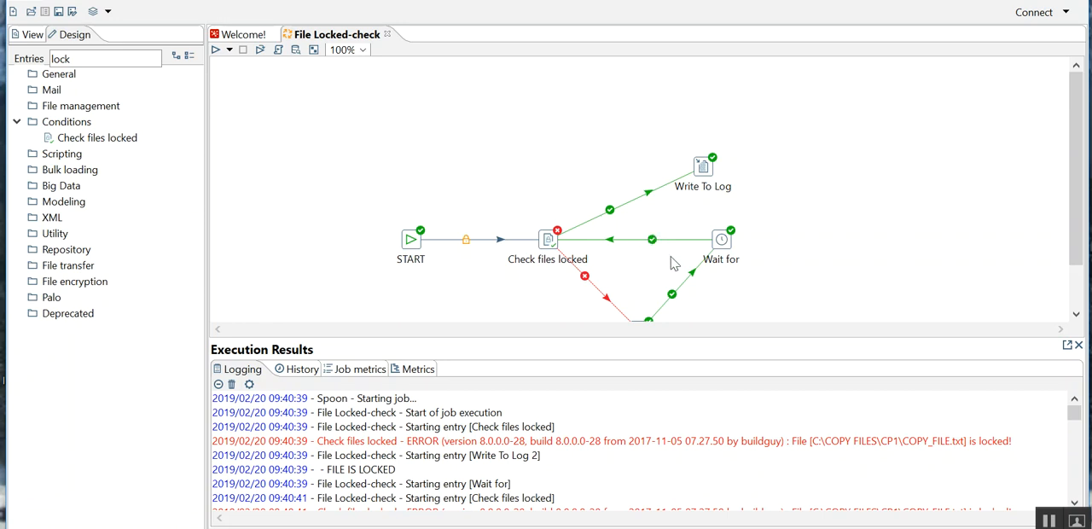
pyautogui.moveTo(544, 247)
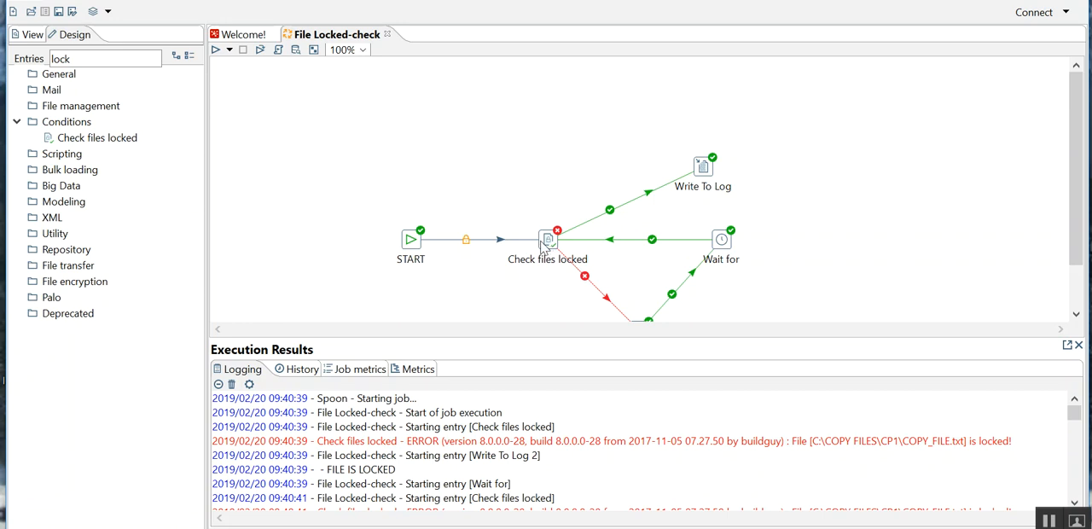
pyautogui.moveTo(554, 215)
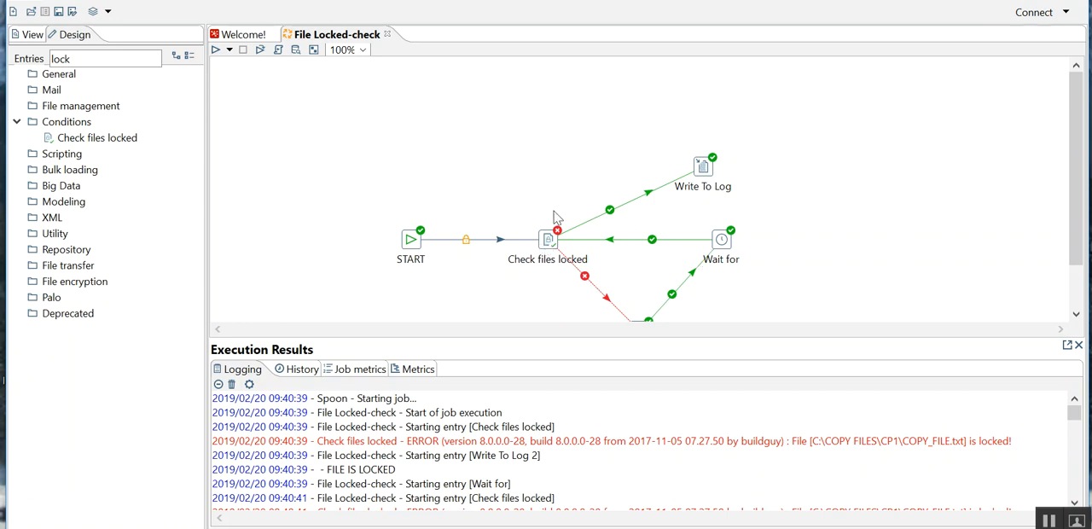
pyautogui.moveTo(585, 283)
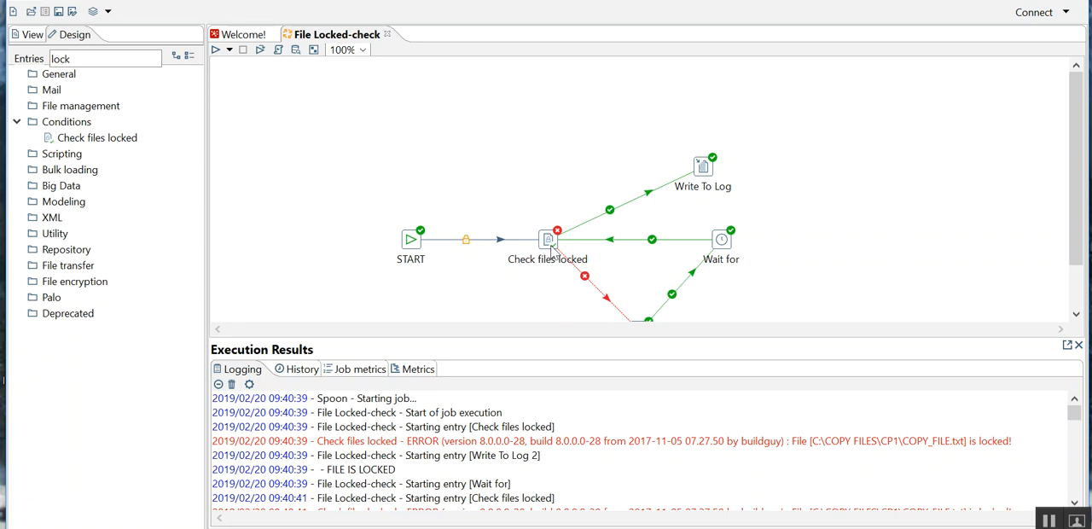
pyautogui.moveTo(535, 192)
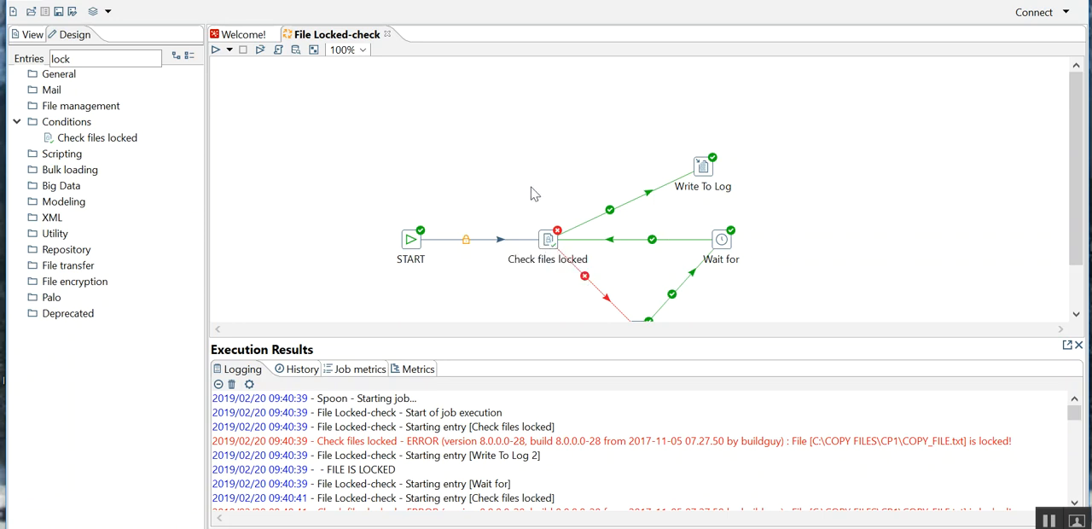
pyautogui.moveTo(572, 189)
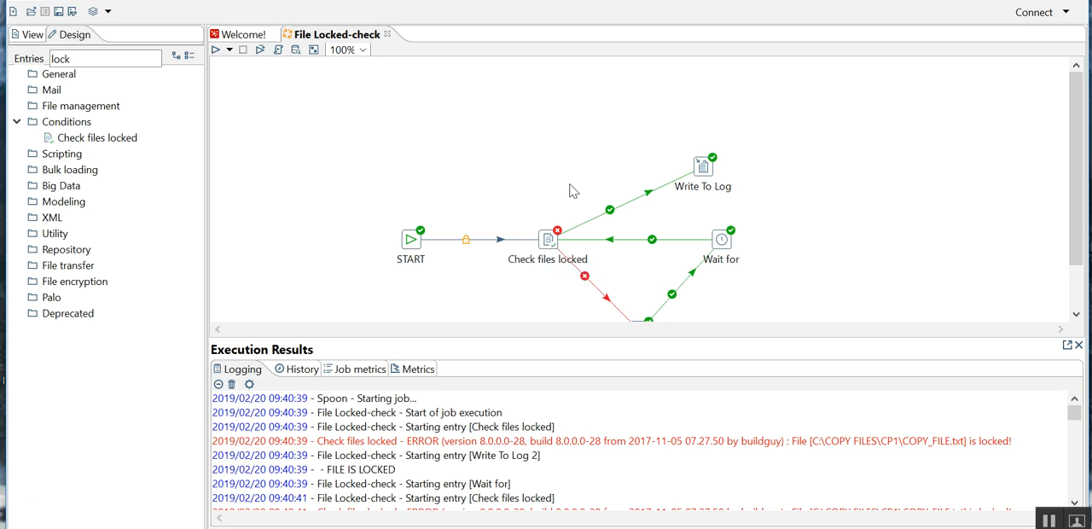